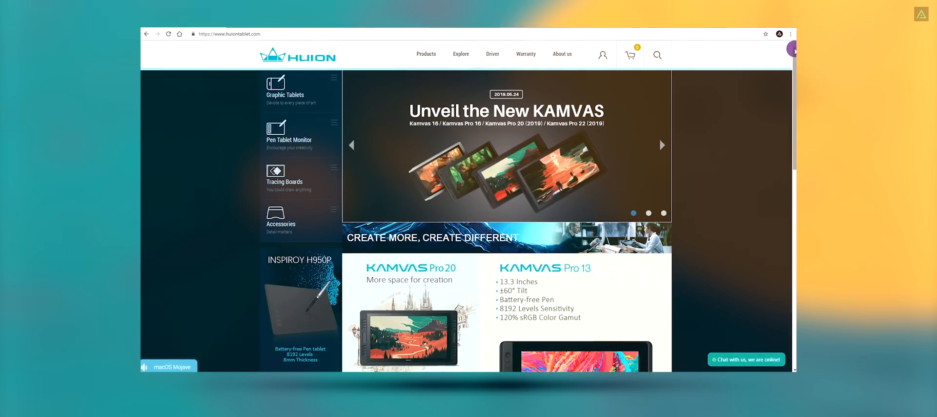
- Reach the Kamvas Pro 13 product page via its Learn More link on the homepage
scroll(down, 3)
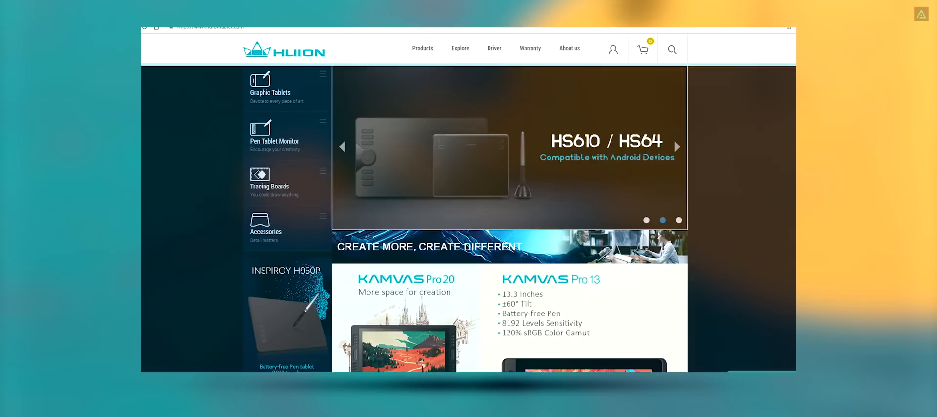
scroll(down, 3)
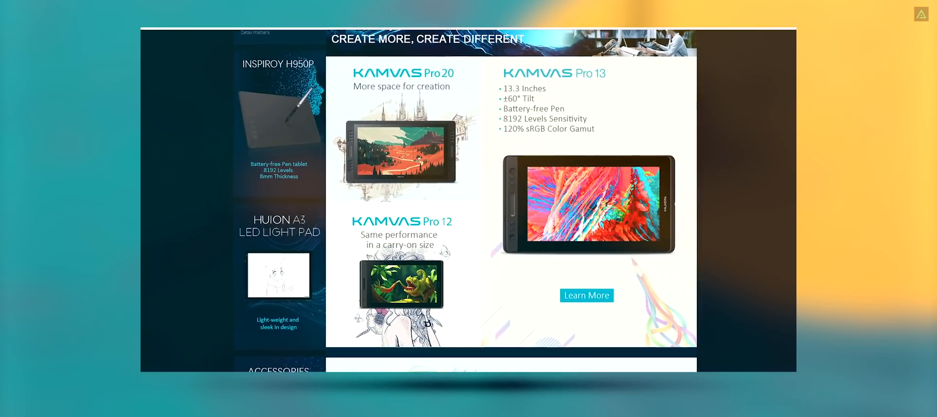
click(587, 295)
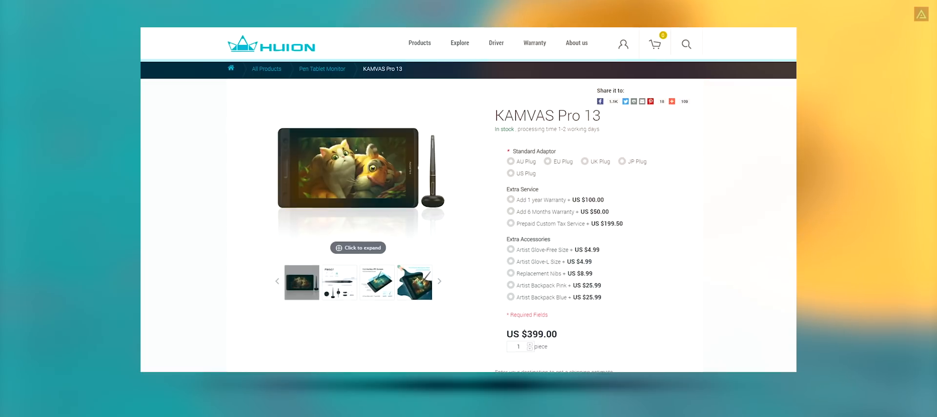
- Download the Windows driver for KAMVAS Pro 13 from the product's Download section
scroll(down, 3)
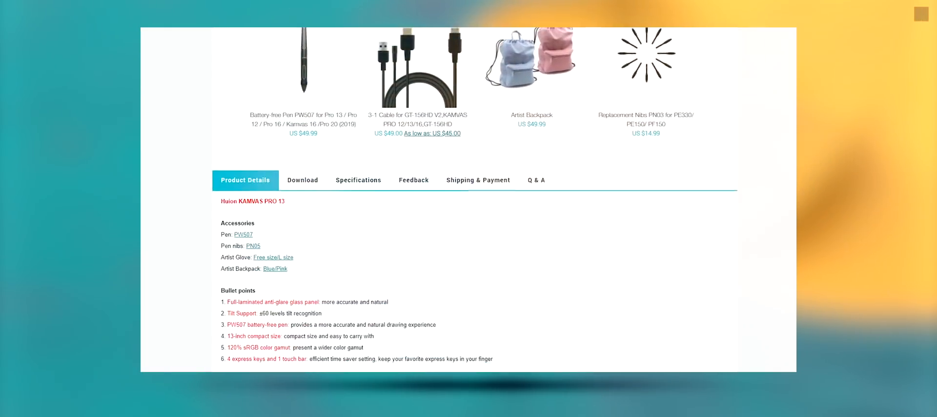
scroll(down, 3)
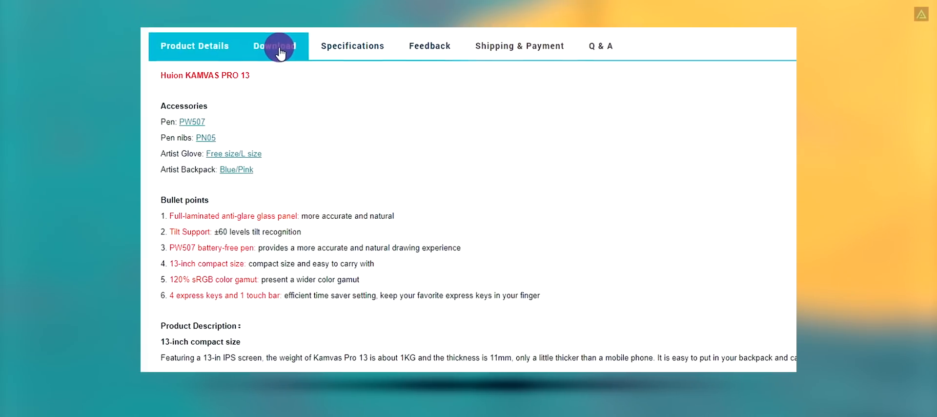
click(274, 46)
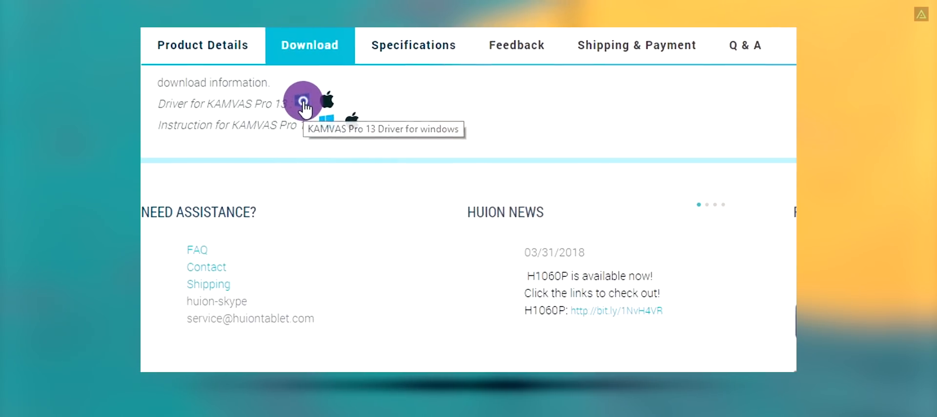
click(305, 105)
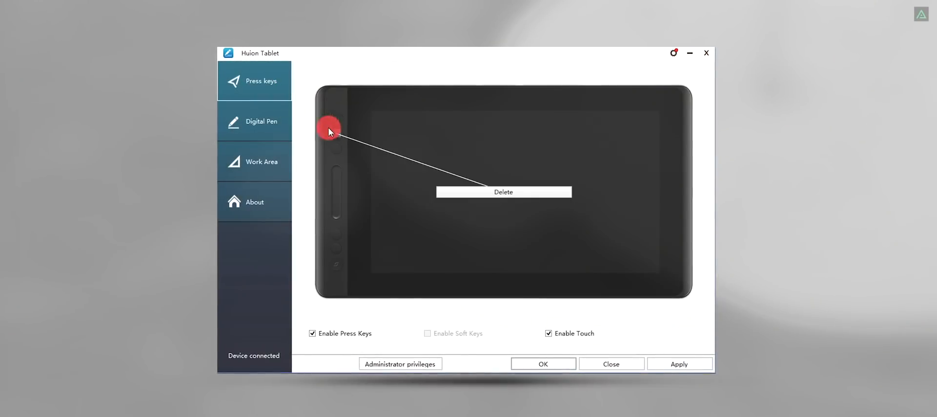
- Remap the top press key to Ctrl + Delete, then select the bottom press key
click(329, 131)
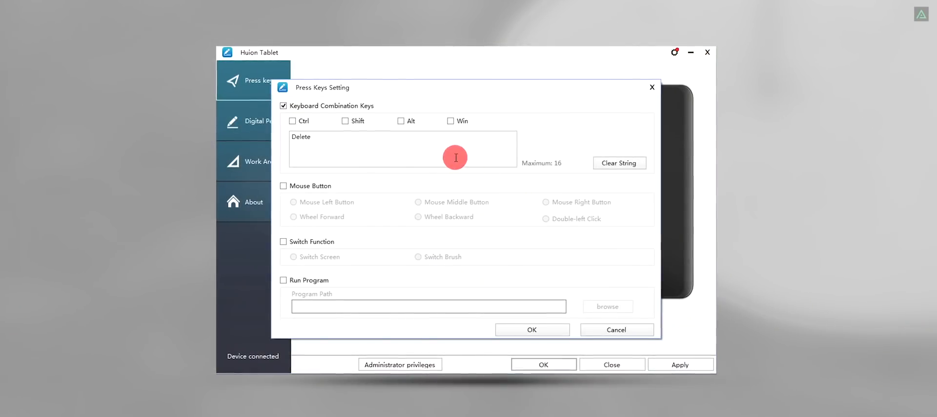
click(292, 121)
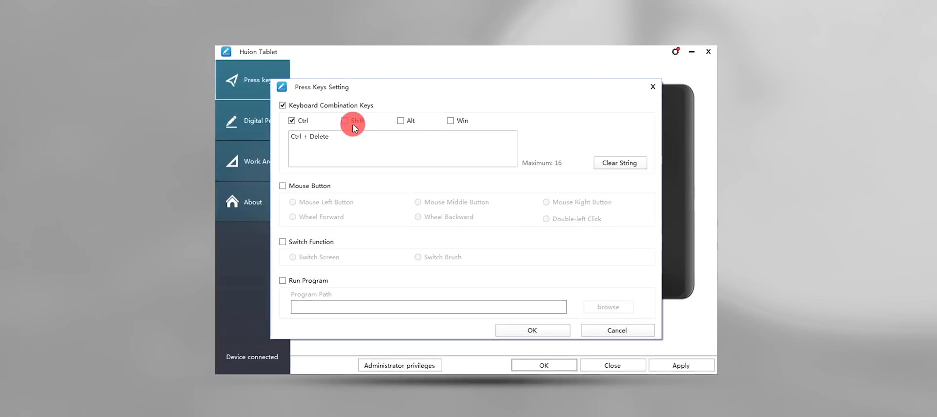
click(345, 120)
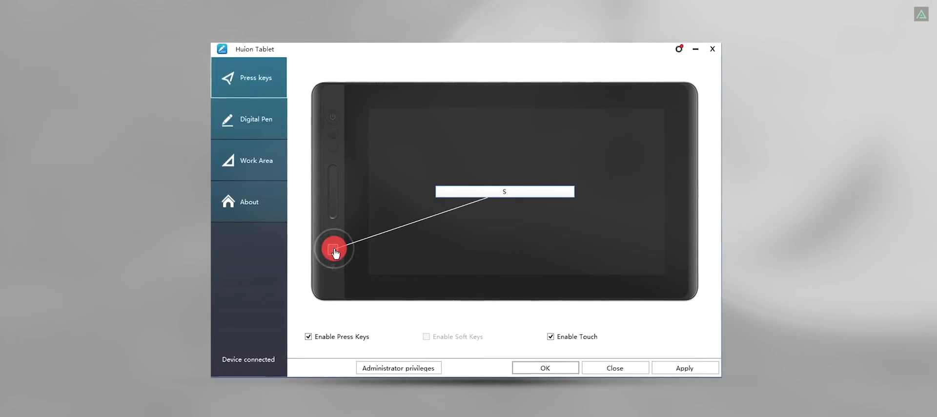
click(247, 118)
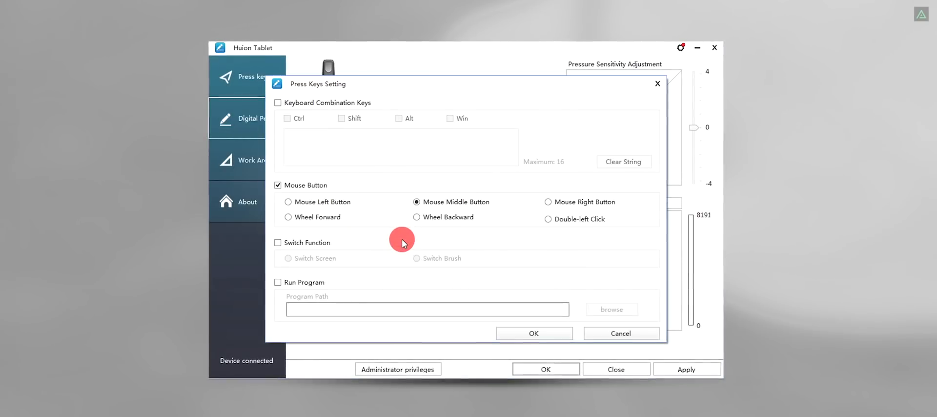
- Set the pen button to Double-left Click with a Shift keyboard combination
click(288, 201)
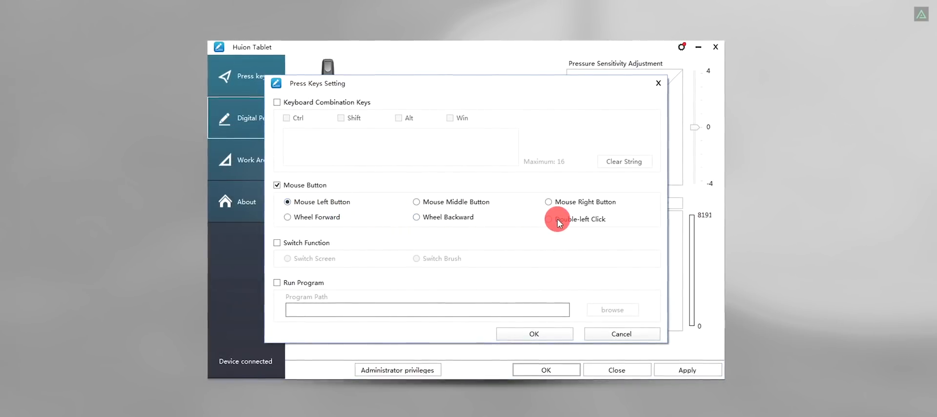
click(549, 219)
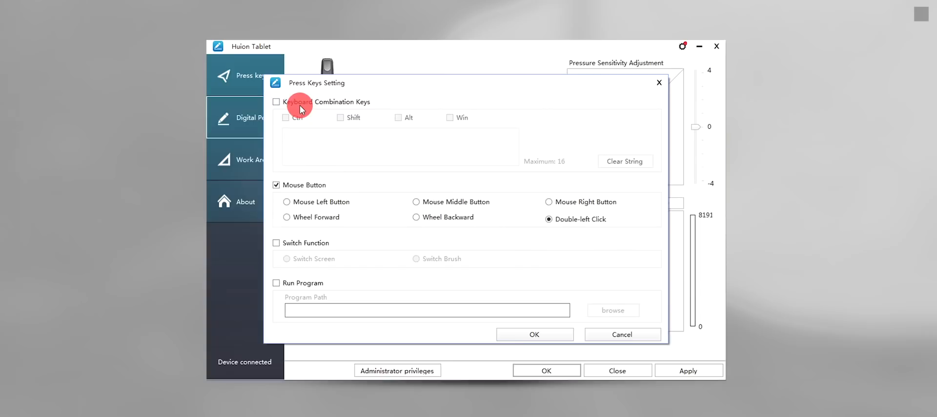
click(340, 118)
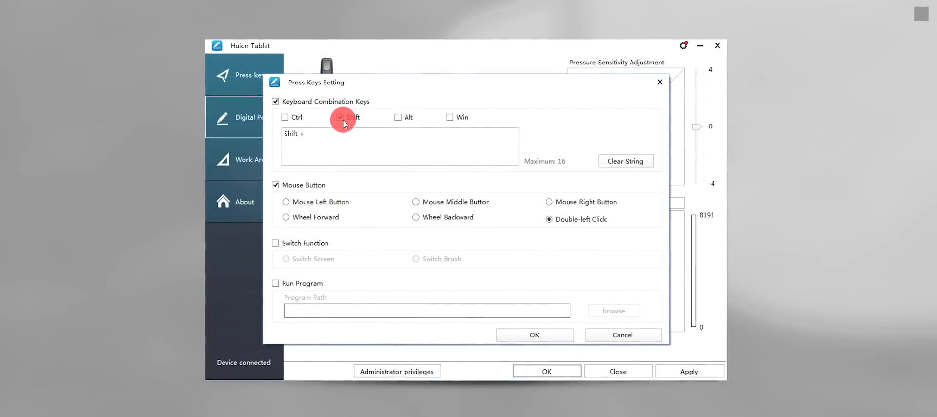
click(339, 117)
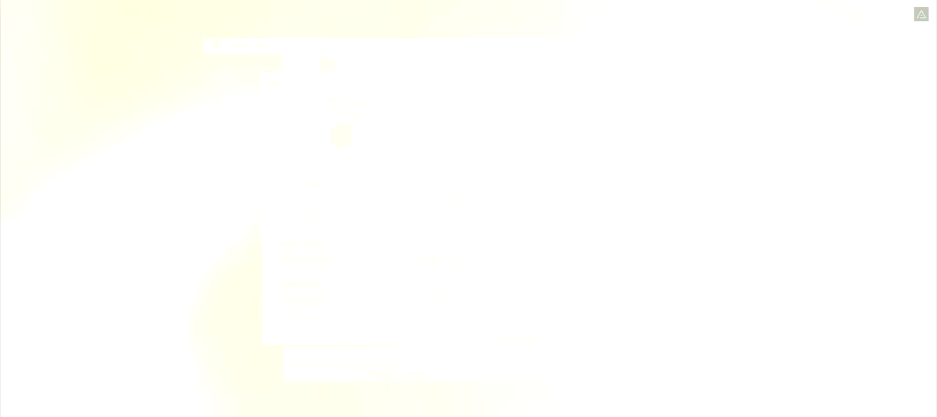